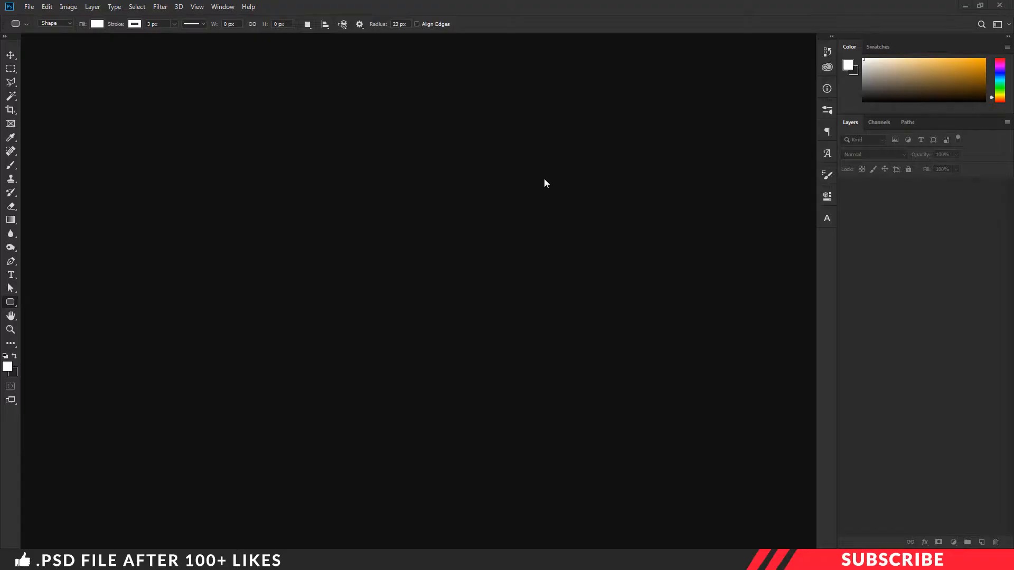
Step: Create a new document via File > New: 2000 px square, 150 ppi, white background
{"action": "left_click", "coordinate": [29, 7]}
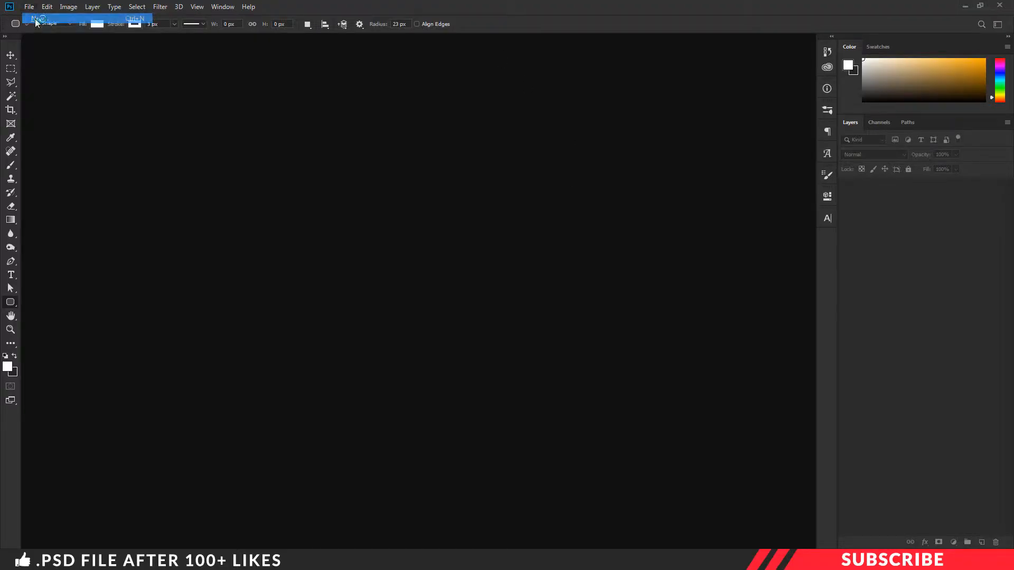
{"action": "left_click", "coordinate": [39, 18]}
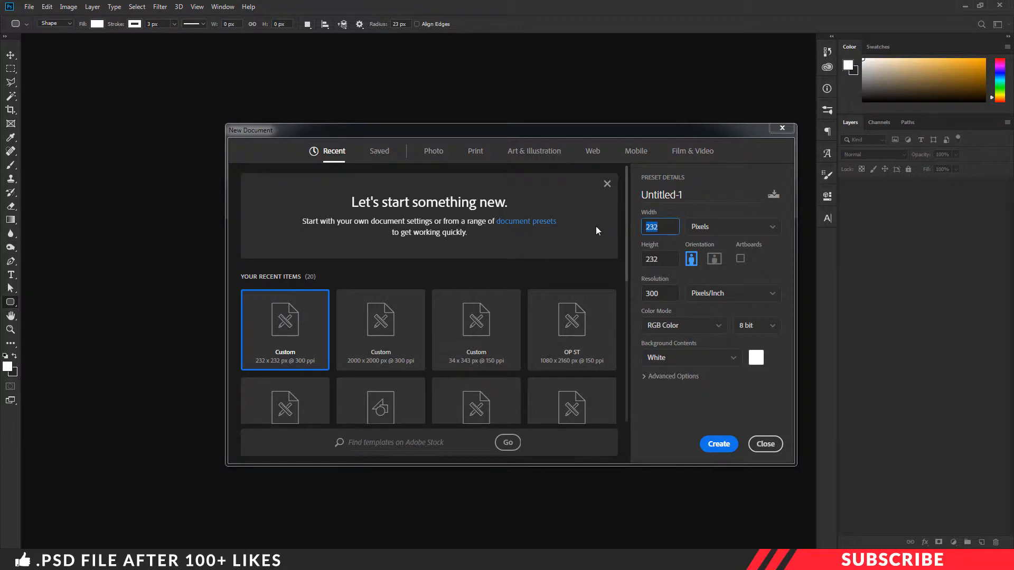
{"action": "type", "text": "2000"}
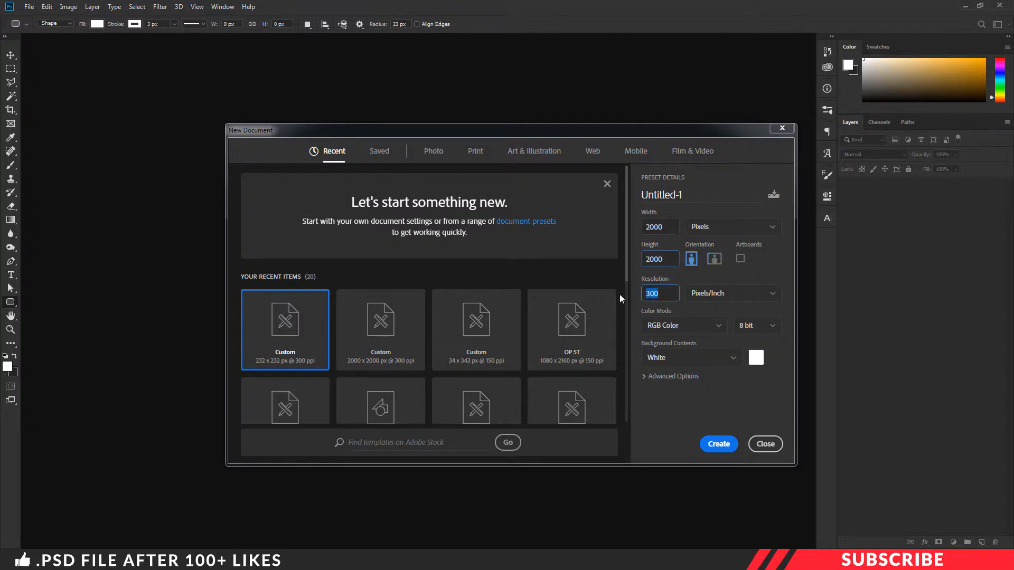
{"action": "type", "text": "150"}
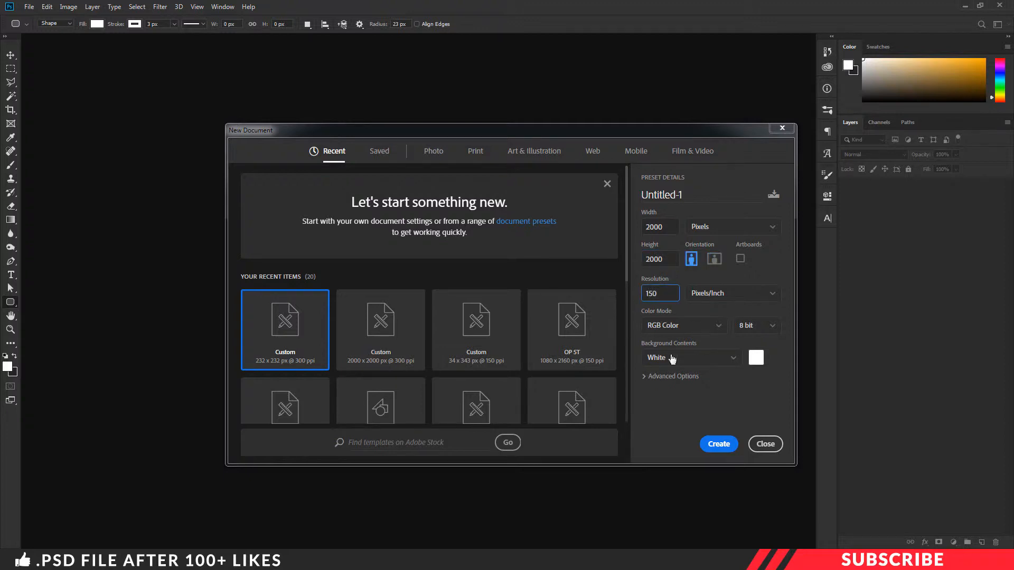
{"action": "left_click", "coordinate": [717, 444]}
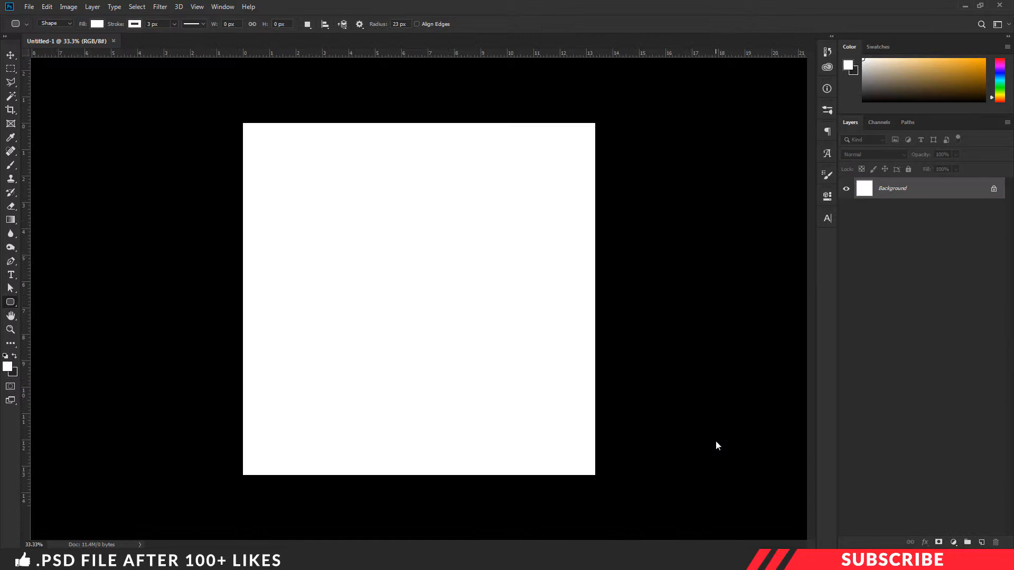
{"action": "mouse_move", "coordinate": [617, 225]}
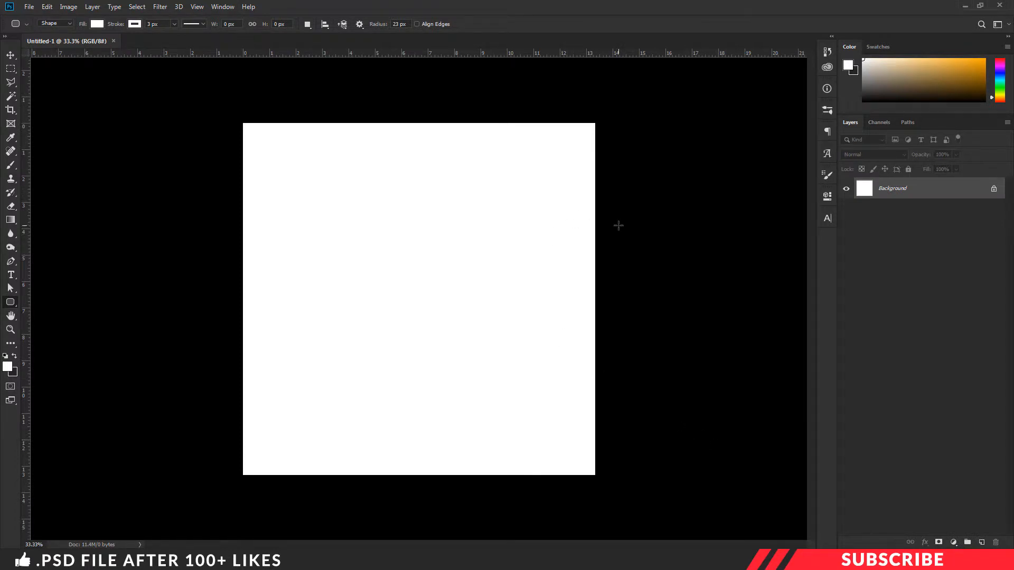
{"action": "mouse_move", "coordinate": [680, 249]}
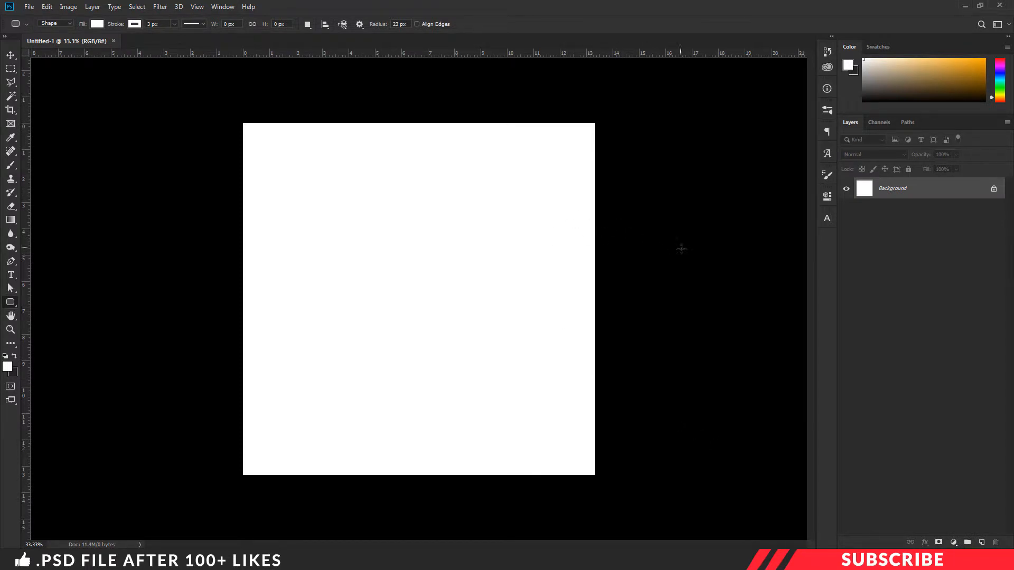
Step: Add a new layer and draw a centred rounded square with an 80 px radius
{"action": "left_click", "coordinate": [982, 542]}
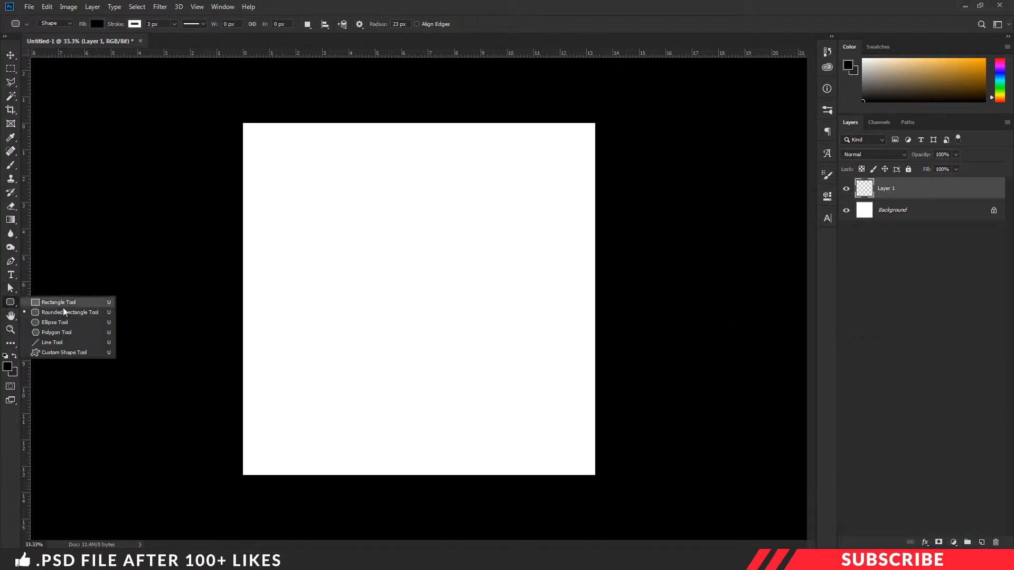
{"action": "mouse_move", "coordinate": [68, 312]}
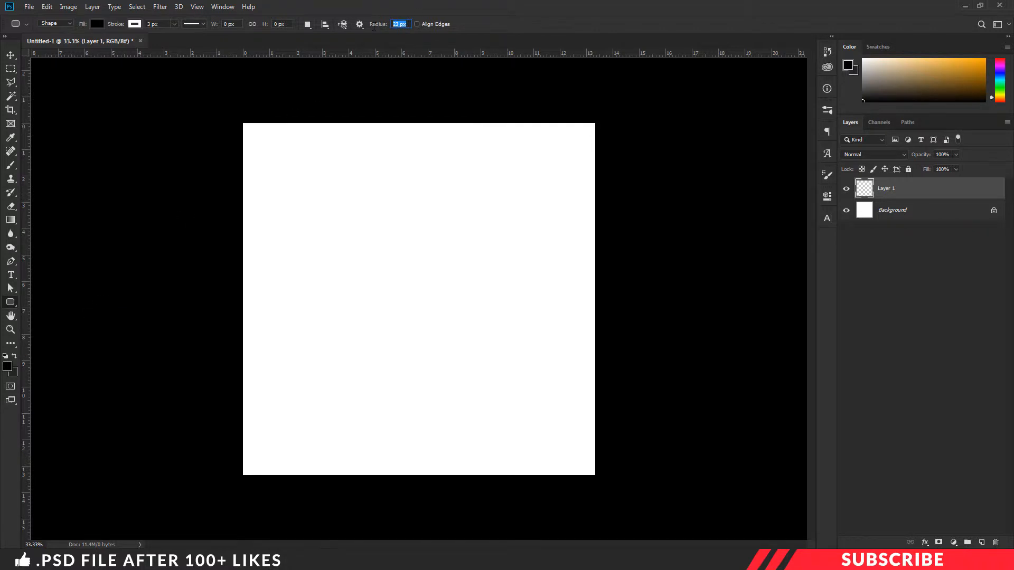
{"action": "type", "text": "80"}
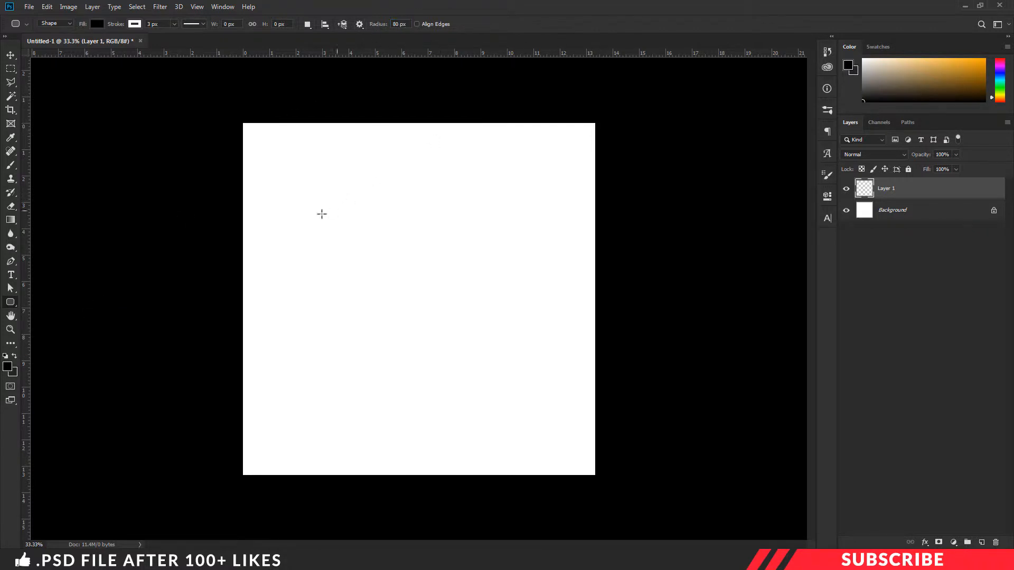
{"action": "left_click_drag", "start_coordinate": [322, 214], "coordinate": [562, 432]}
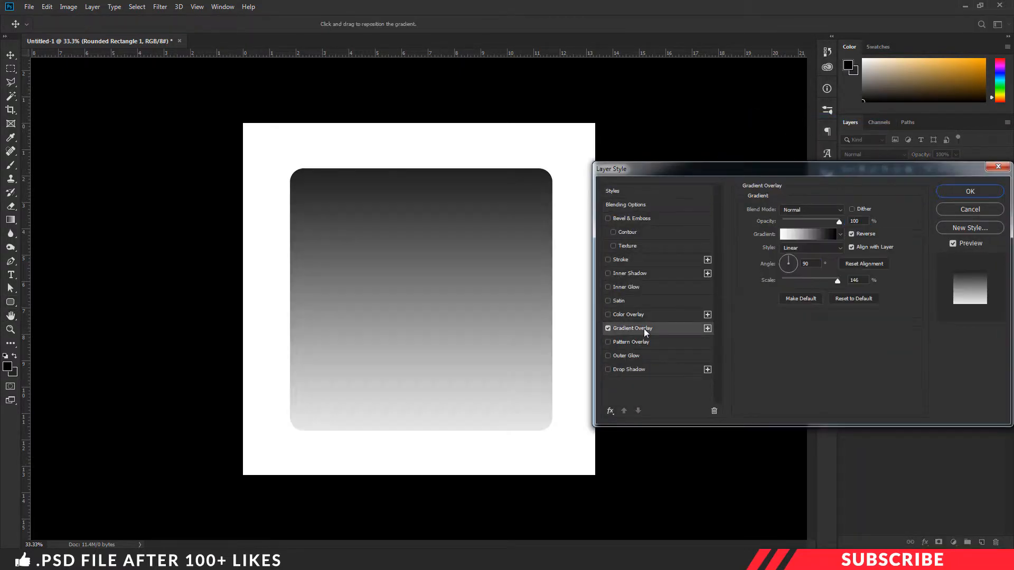
Step: Enable Gradient Overlay in the rounded square's Layer Style settings
{"action": "left_click", "coordinate": [808, 234]}
{"action": "type", "text": "f2bb65"}
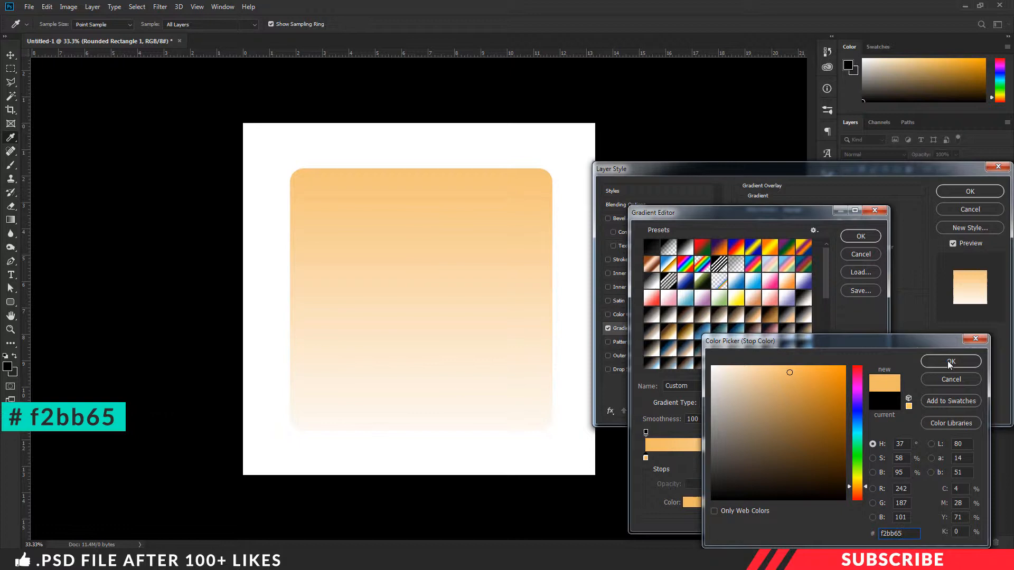
Step: Set gradient stops to #f2bb65, #e2286b and #351542, nudging the pink stop toward purple
{"action": "left_click", "coordinate": [950, 360]}
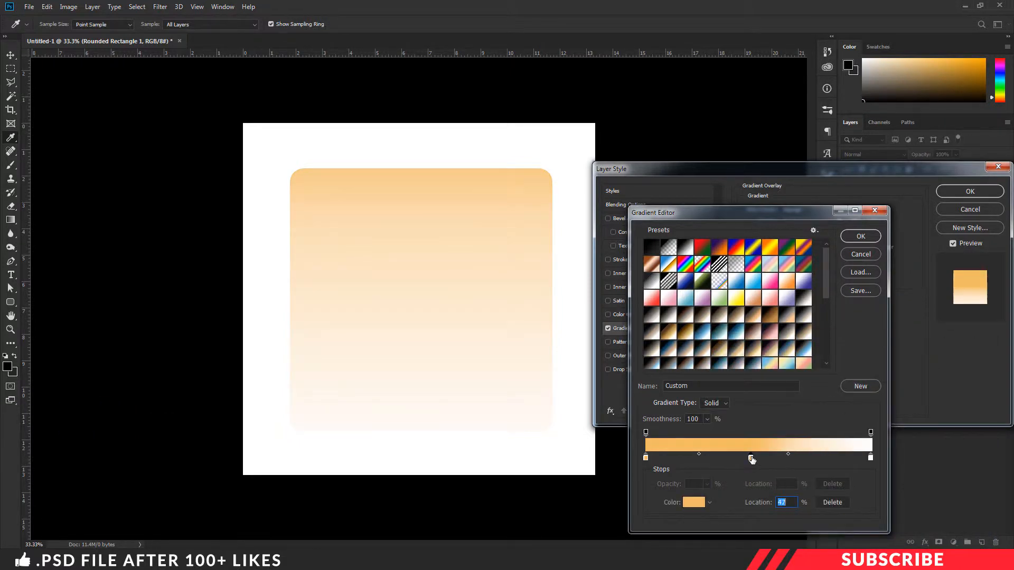
{"action": "left_click", "coordinate": [698, 502]}
{"action": "type", "text": "e"}
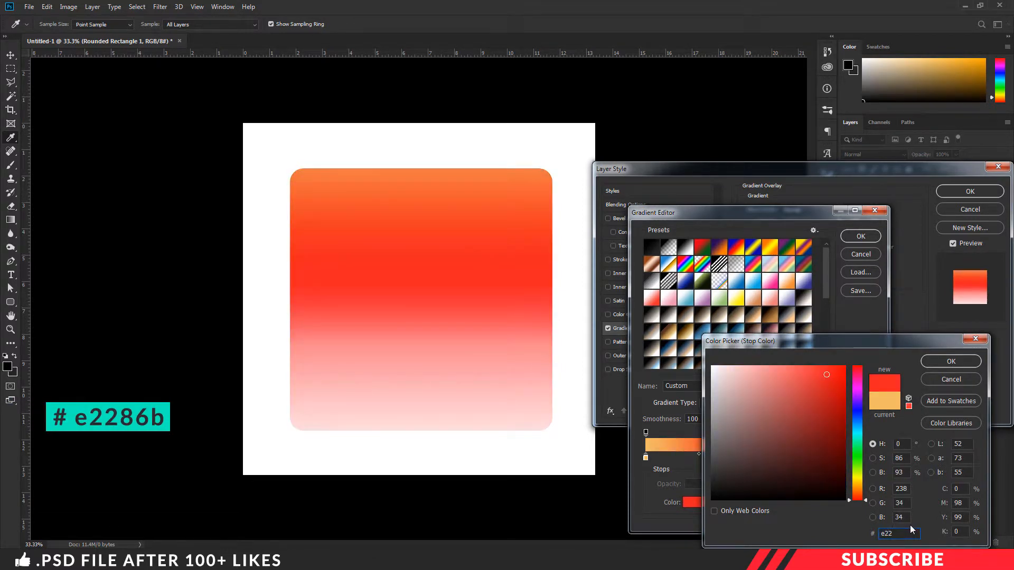
{"action": "type", "text": "2286b"}
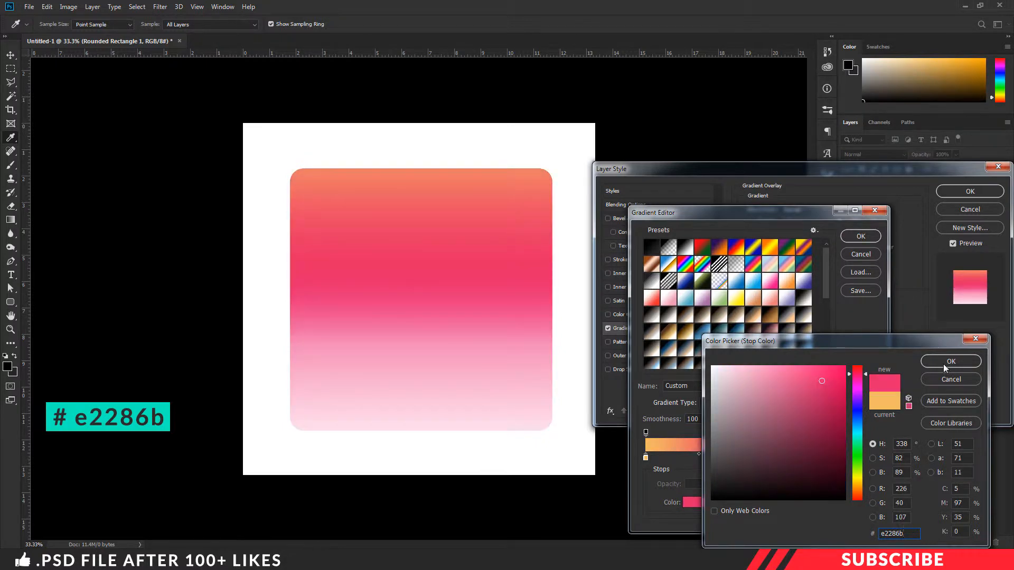
{"action": "left_click", "coordinate": [950, 360]}
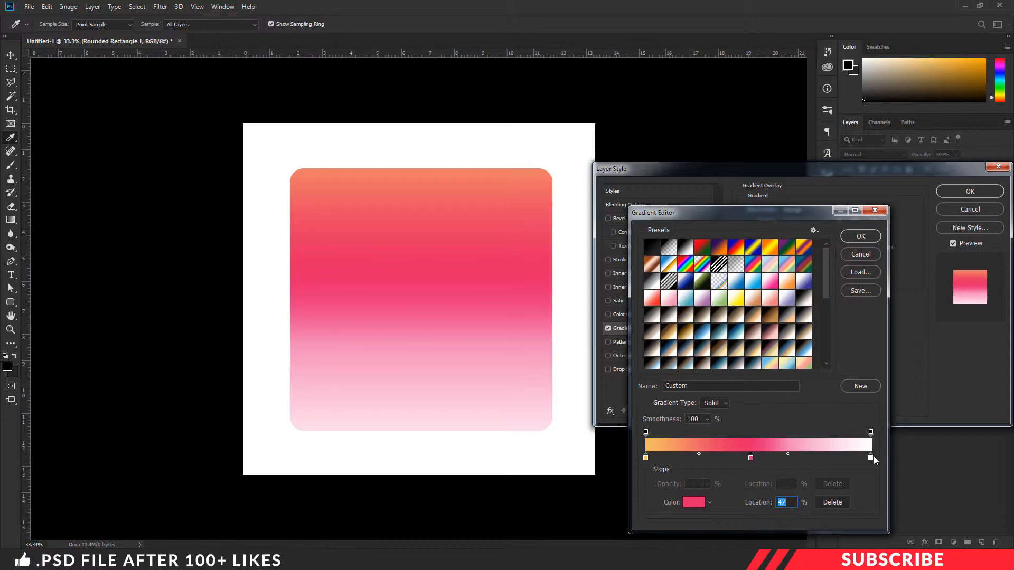
{"action": "left_click", "coordinate": [692, 502]}
{"action": "type", "text": "351542"}
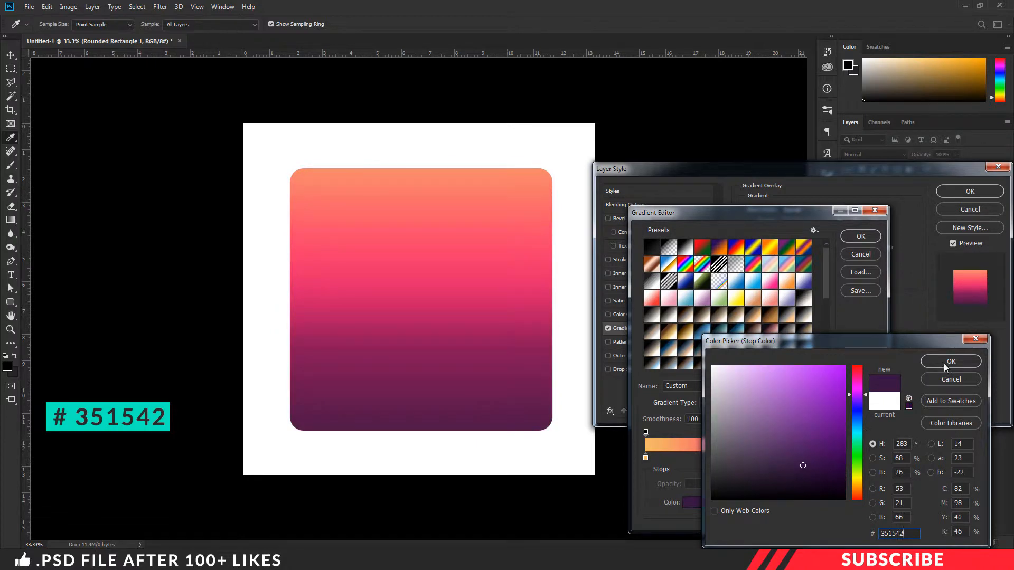
{"action": "left_click", "coordinate": [949, 361]}
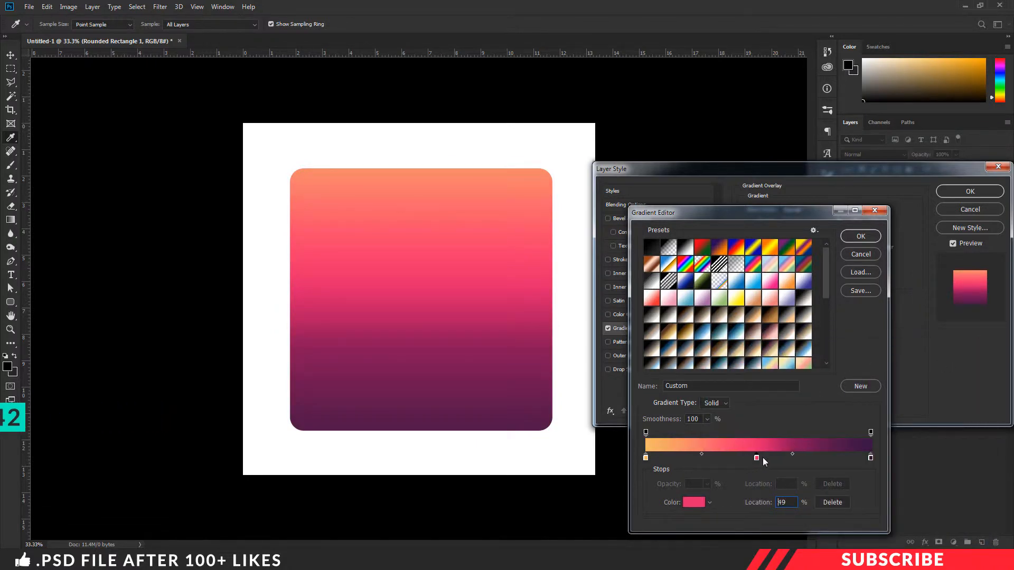
{"action": "left_click_drag", "start_coordinate": [757, 458], "coordinate": [770, 458]}
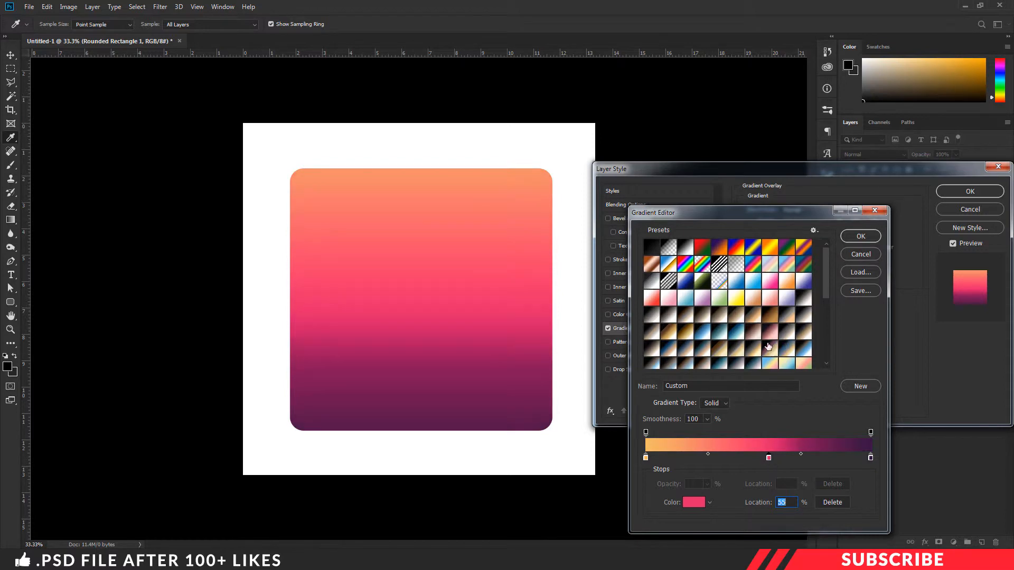
{"action": "left_click", "coordinate": [859, 236]}
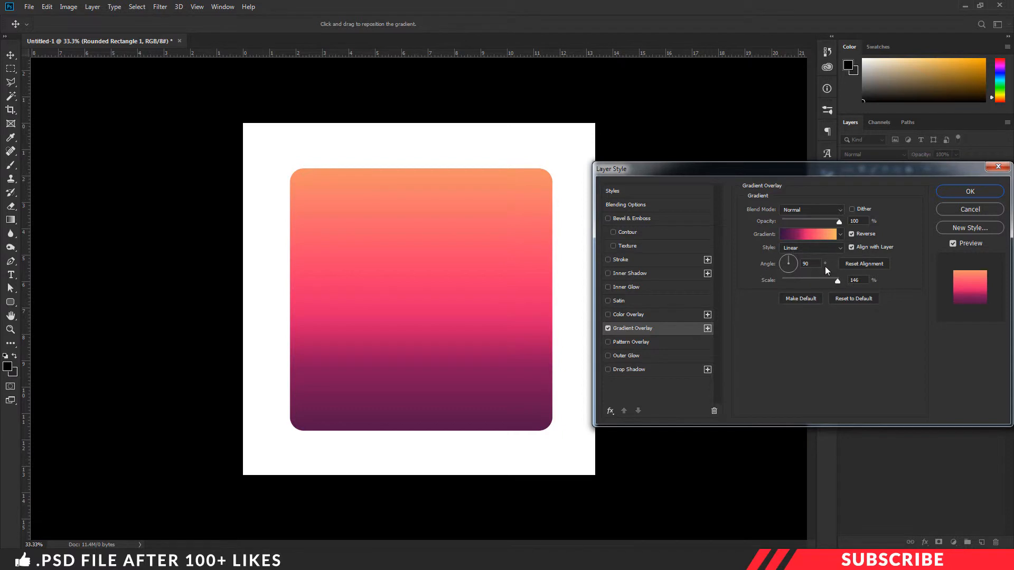
Step: Confirm the 90° gradient overlay and close the Layer Style dialog
{"action": "left_click", "coordinate": [969, 191]}
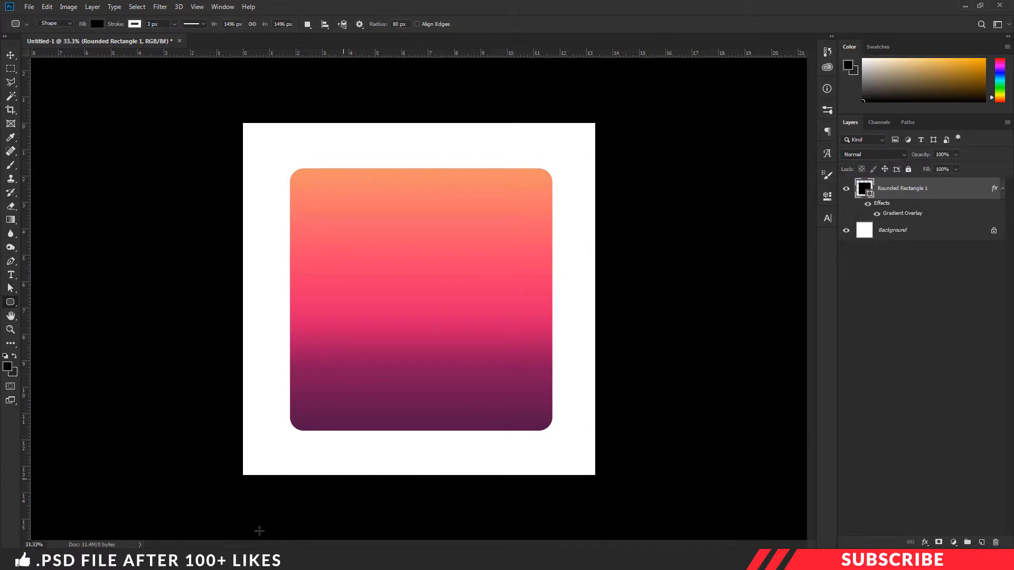
Step: Open Logo.png with Adobe Photoshop CC 2019 from its context menu
{"action": "right_click", "coordinate": [253, 187]}
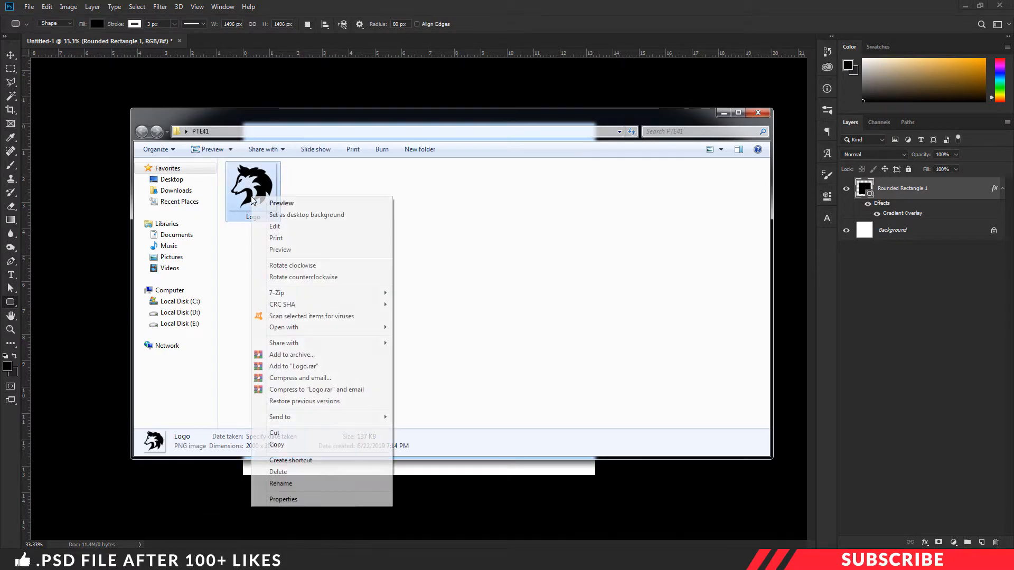
{"action": "left_click", "coordinate": [283, 326]}
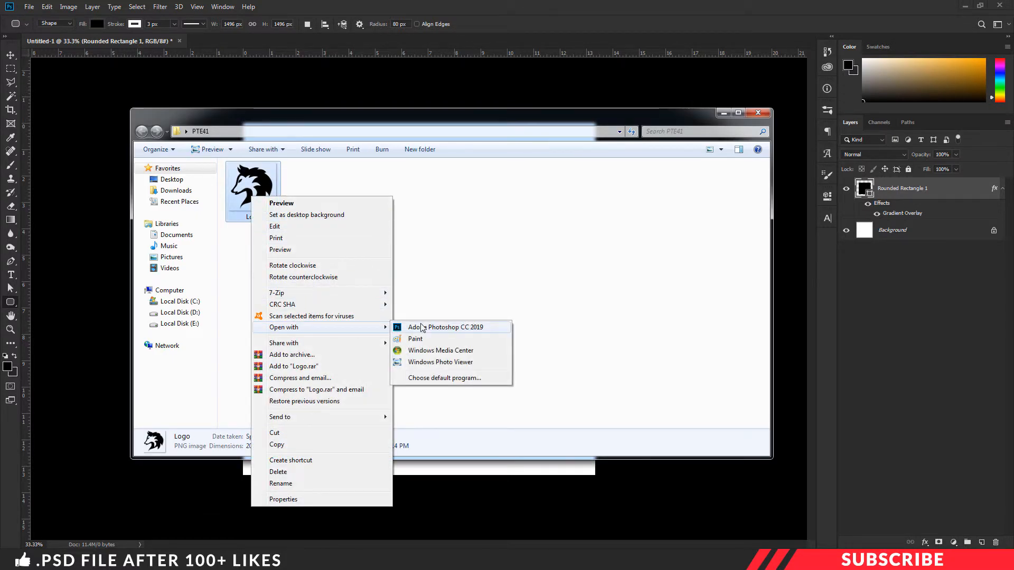
{"action": "left_click", "coordinate": [446, 326]}
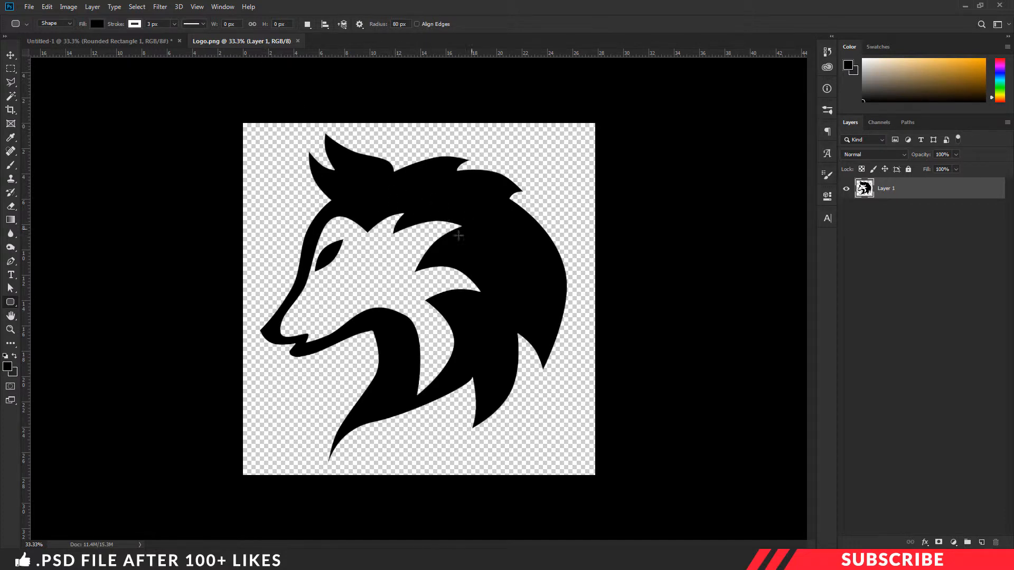
{"action": "mouse_move", "coordinate": [458, 227]}
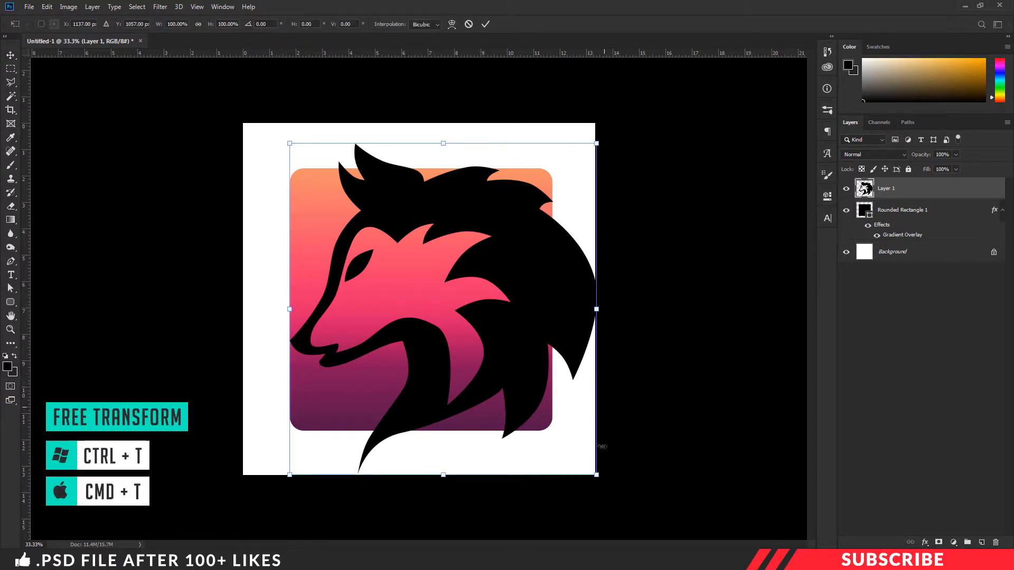
Step: Shrink the wolf logo with a corner handle so it fits inside the square
{"action": "left_click_drag", "start_coordinate": [596, 475], "coordinate": [472, 340]}
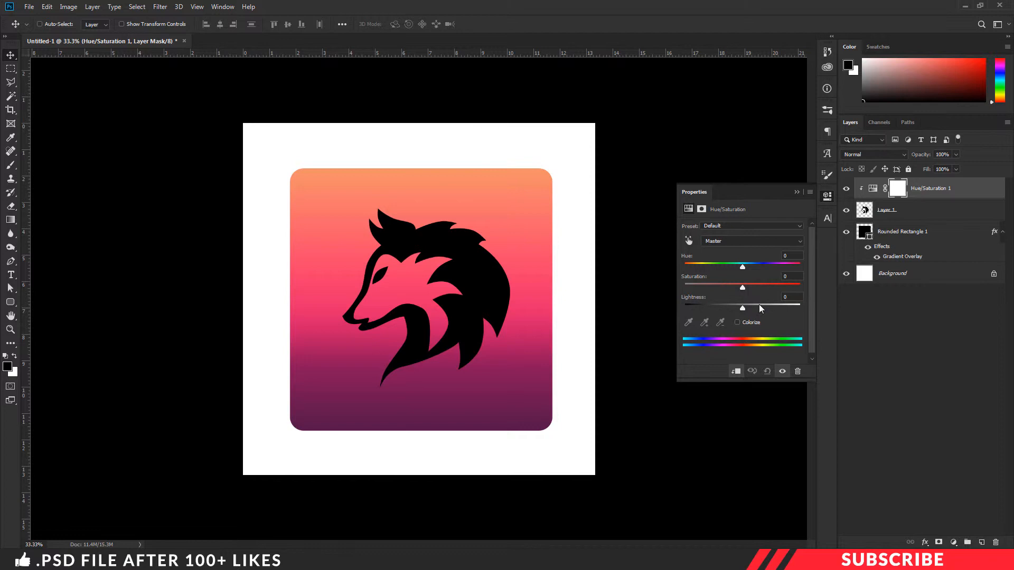
Step: Drag the Hue/Saturation Lightness slider to +100 to turn the wolf white
{"action": "left_click_drag", "start_coordinate": [742, 308], "coordinate": [800, 308]}
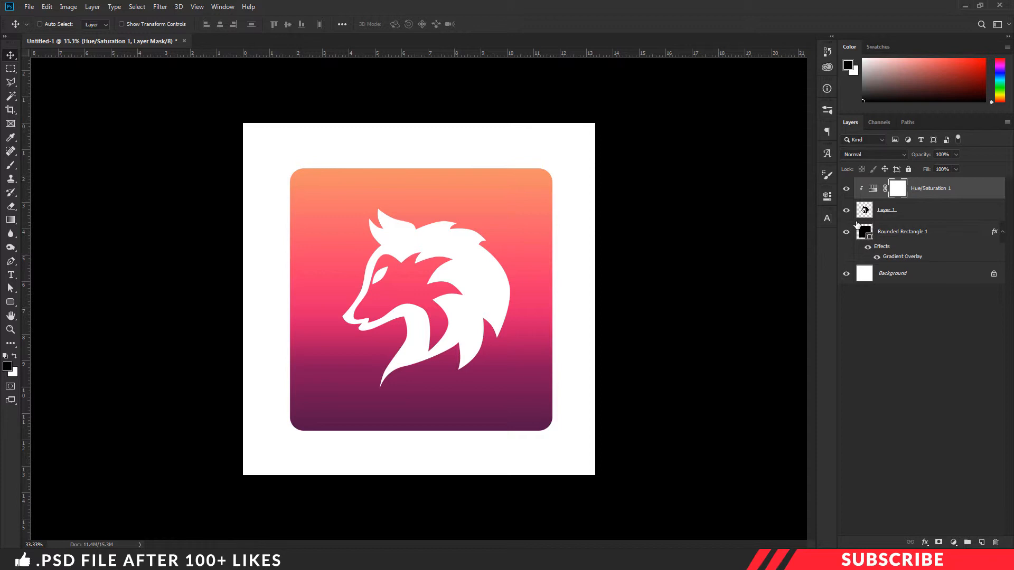
{"action": "mouse_move", "coordinate": [847, 225]}
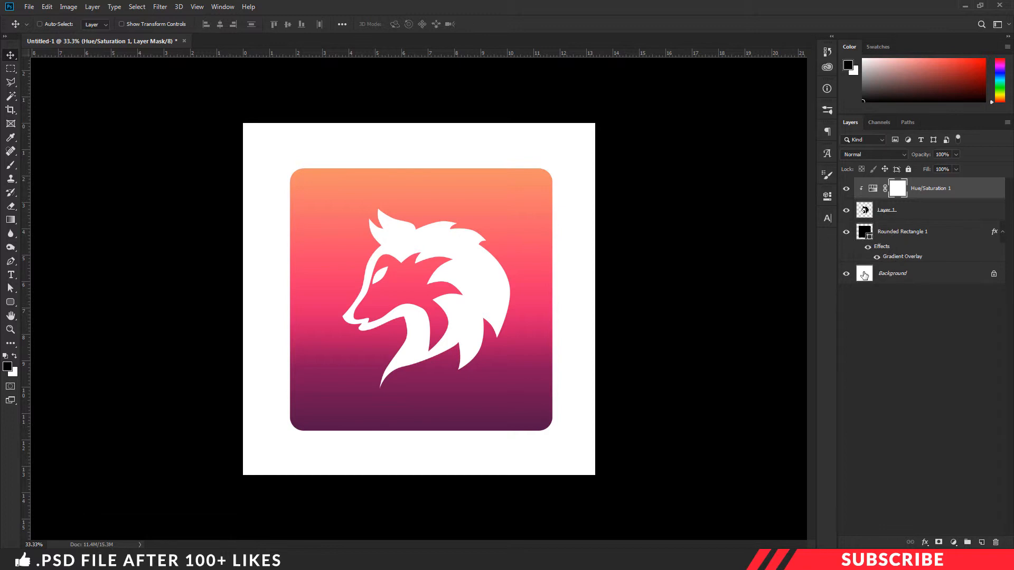
Step: Hide the Background layer and merge visible layers into a new Layer 2
{"action": "left_click", "coordinate": [846, 272]}
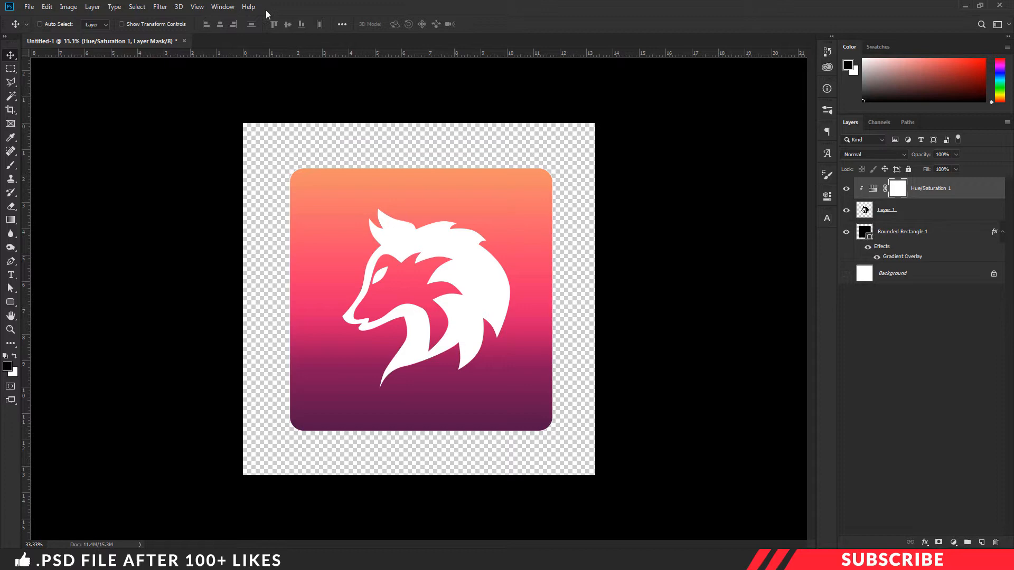
{"action": "left_click", "coordinate": [92, 7]}
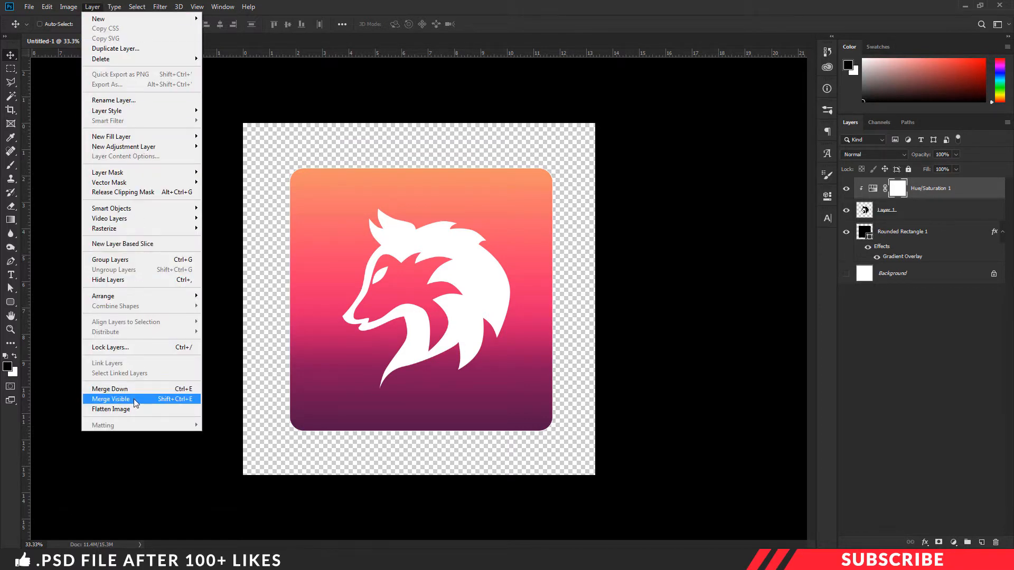
{"action": "left_click", "coordinate": [111, 399]}
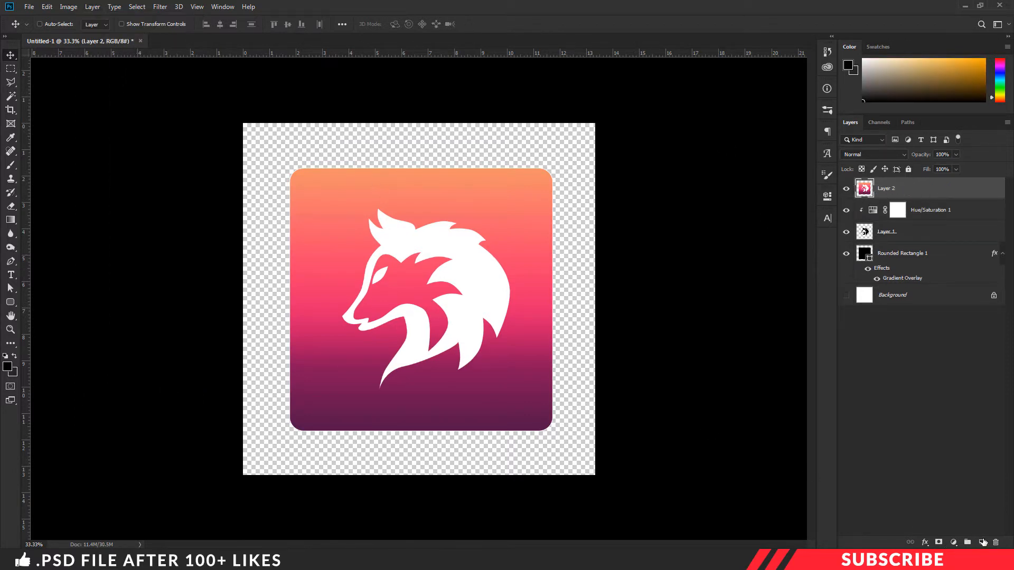
{"action": "right_click", "coordinate": [886, 187]}
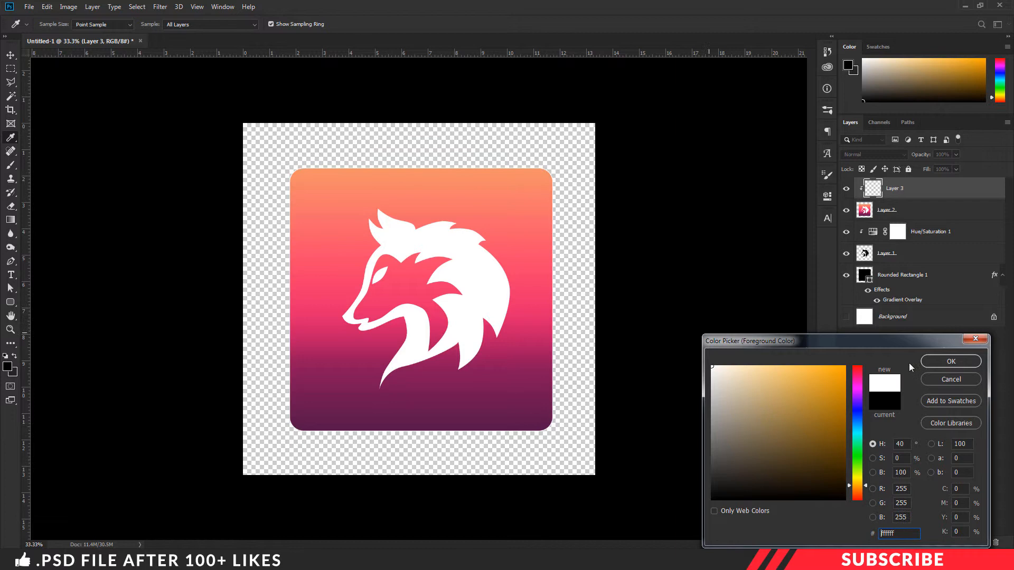
Step: Choose white and draw a large ellipse over the icon with the Ellipse Tool
{"action": "left_click", "coordinate": [949, 361]}
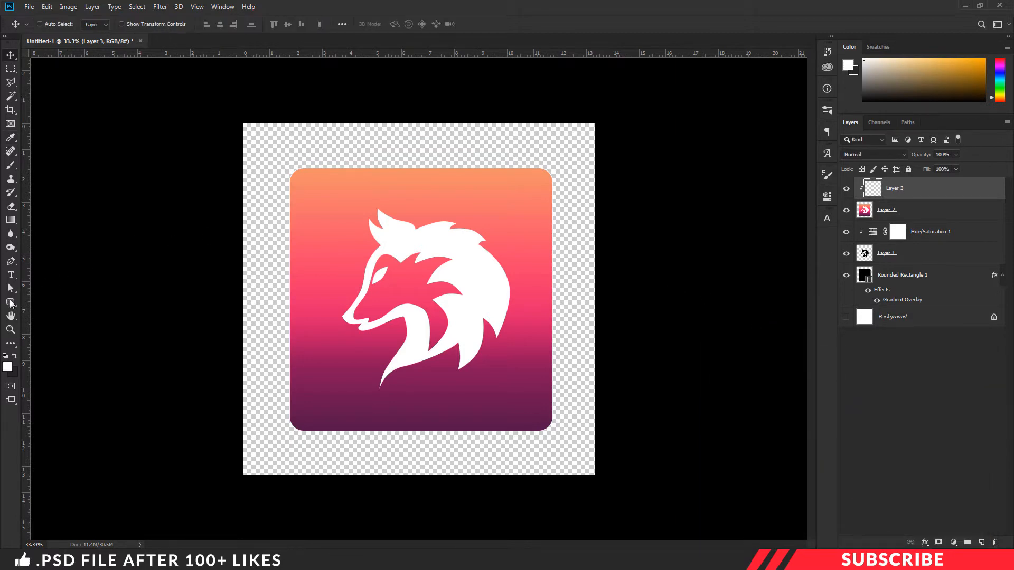
{"action": "left_click", "coordinate": [10, 302]}
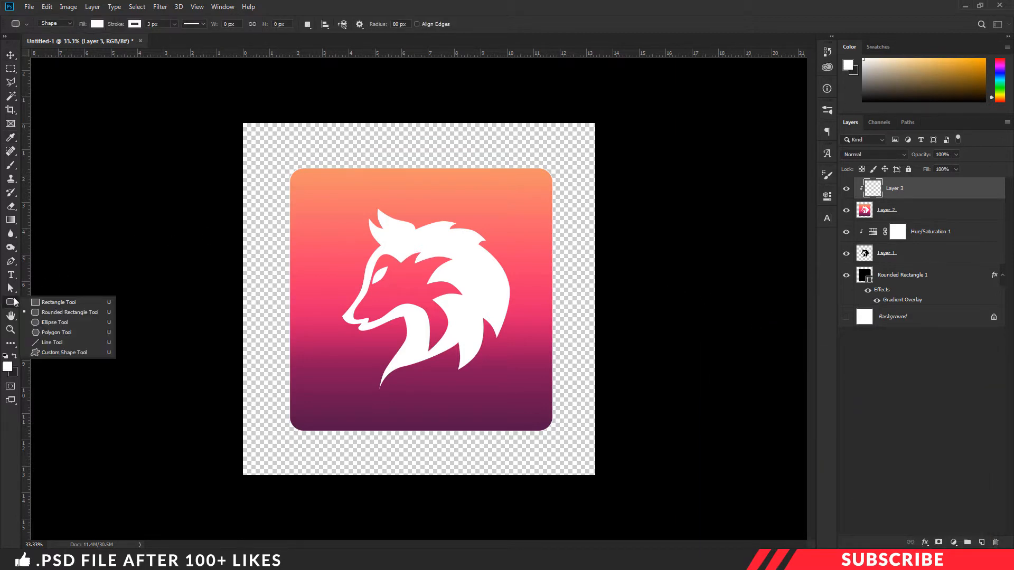
{"action": "mouse_move", "coordinate": [55, 322]}
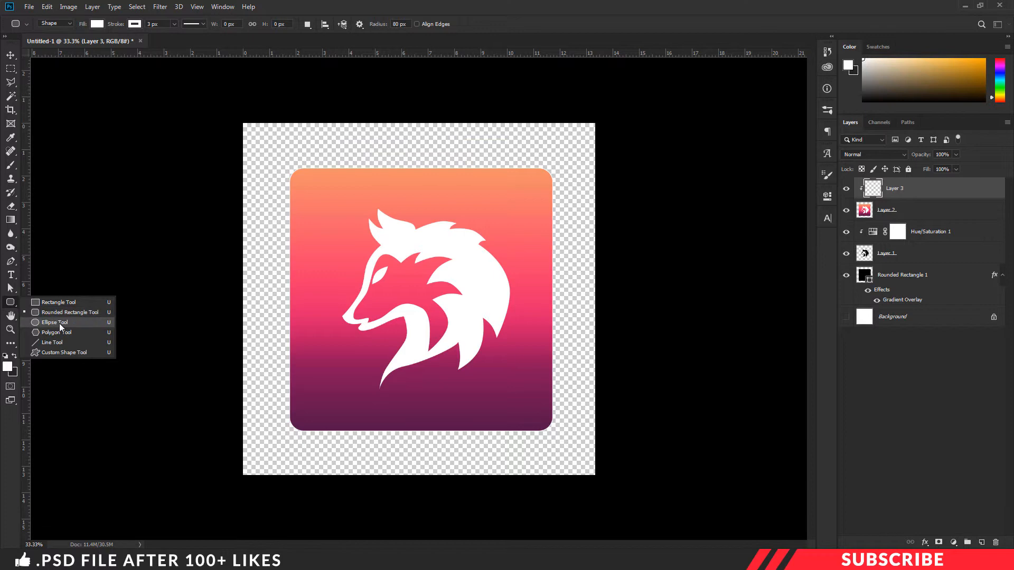
{"action": "left_click", "coordinate": [54, 322]}
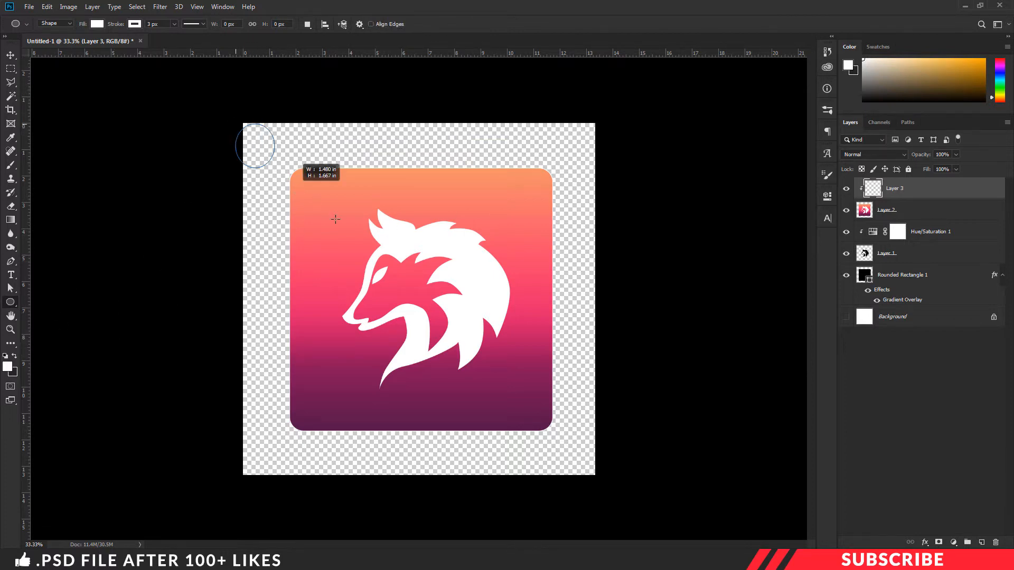
{"action": "left_click_drag", "start_coordinate": [253, 142], "coordinate": [637, 329]}
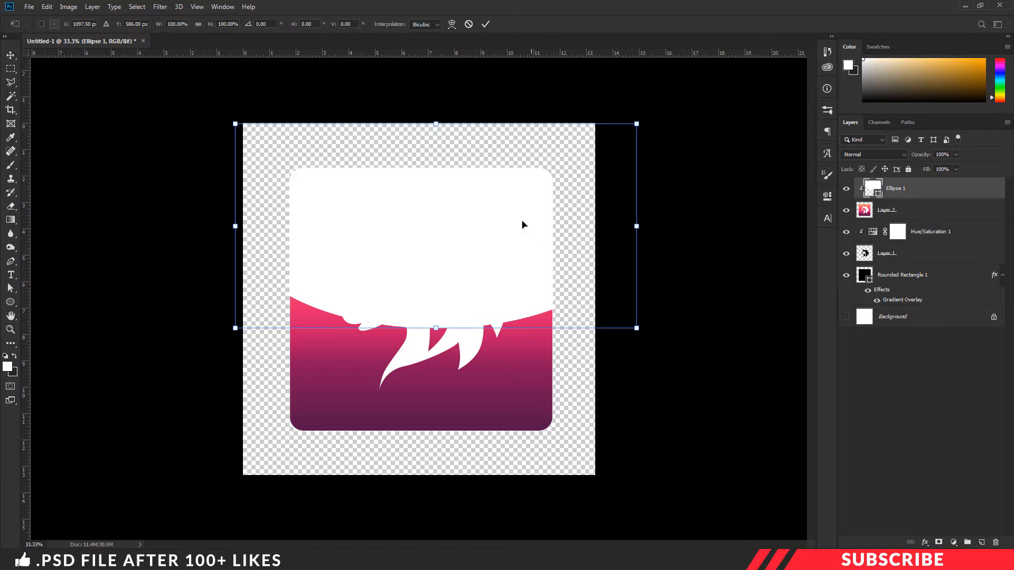
Step: Enlarge the ellipse over the upper half and set its opacity to 20%
{"action": "left_click_drag", "start_coordinate": [435, 328], "coordinate": [435, 316]}
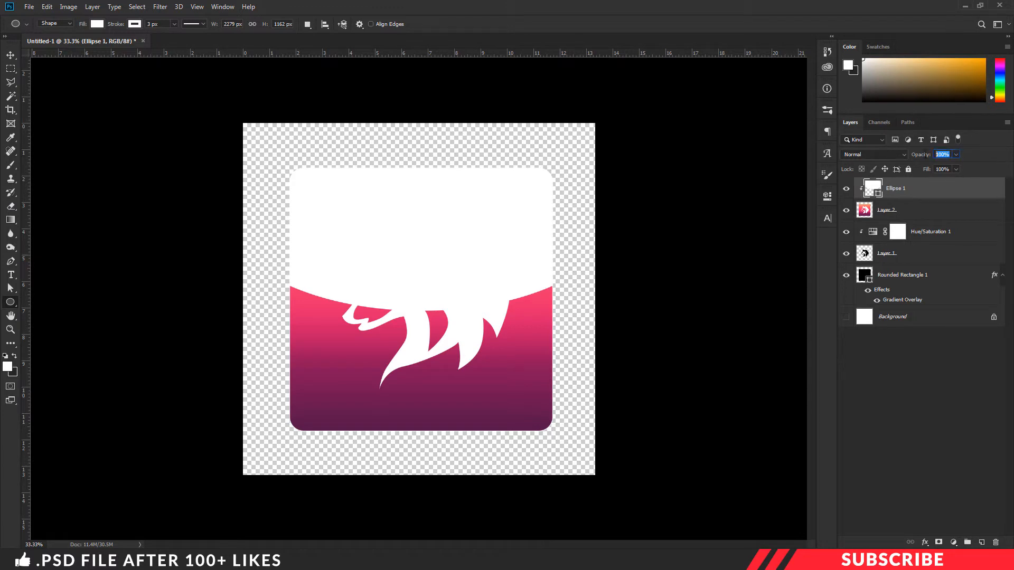
{"action": "type", "text": "20"}
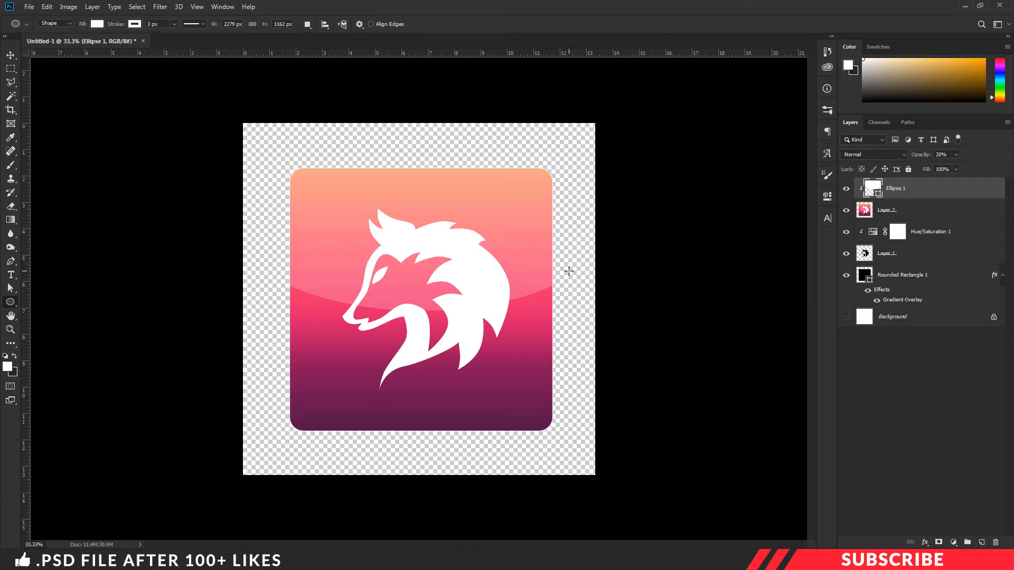
{"action": "left_click", "coordinate": [29, 6]}
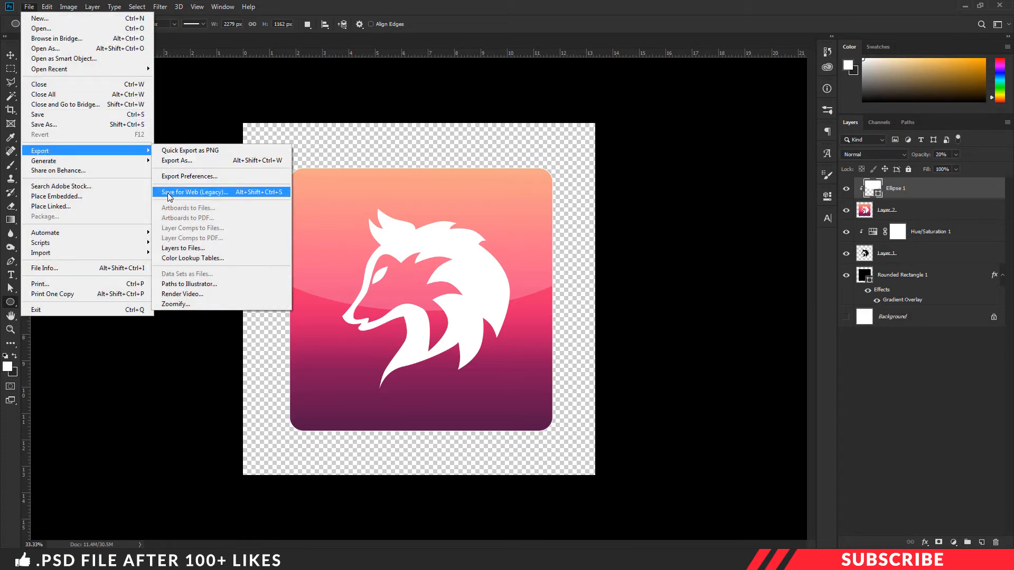
Step: Set Save for Web (Legacy) to transparent PNG-24 at 2000×2000 px and confirm with Done
{"action": "left_click", "coordinate": [193, 192]}
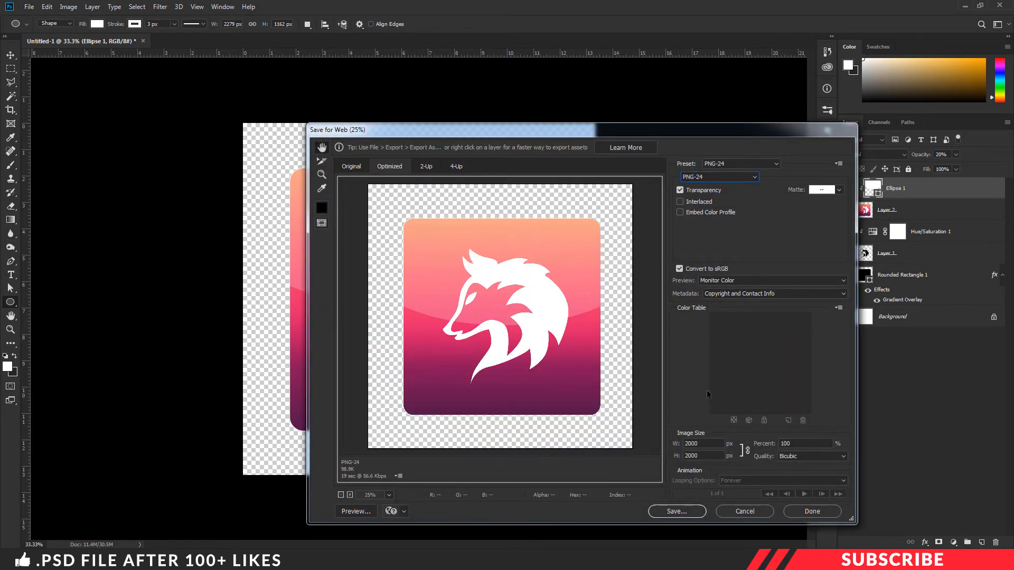
{"action": "mouse_move", "coordinate": [671, 326]}
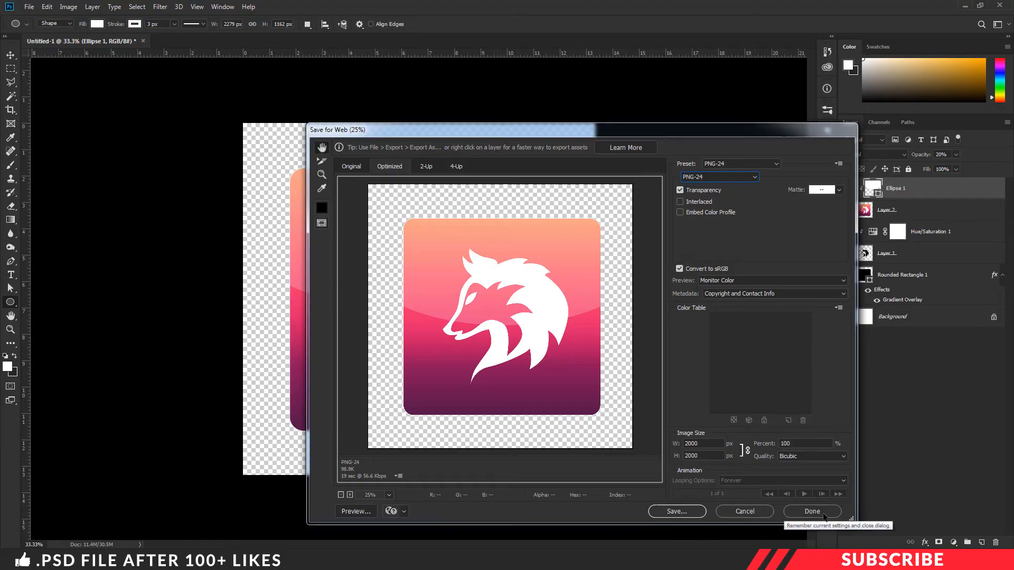
{"action": "left_click", "coordinate": [811, 512]}
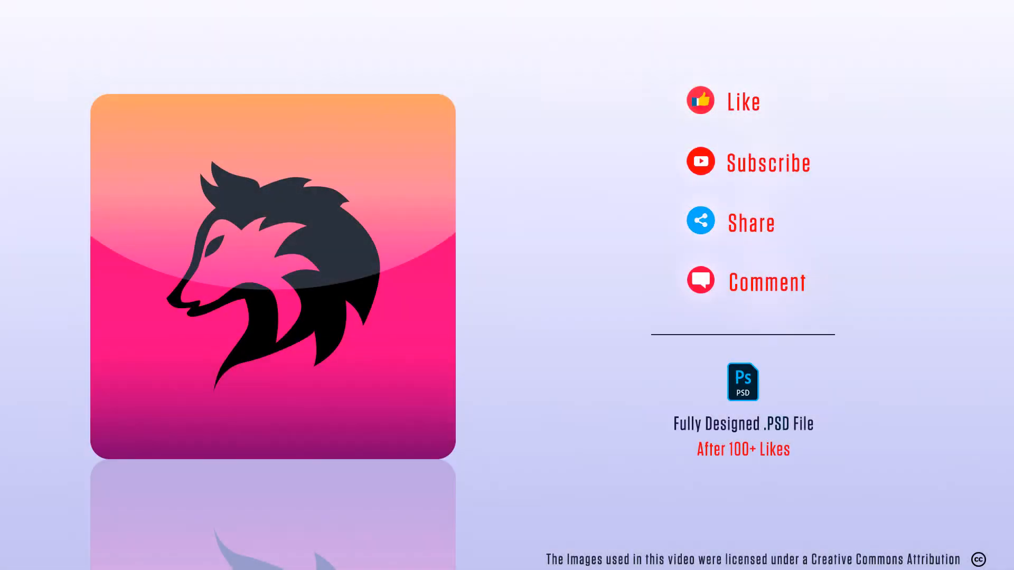